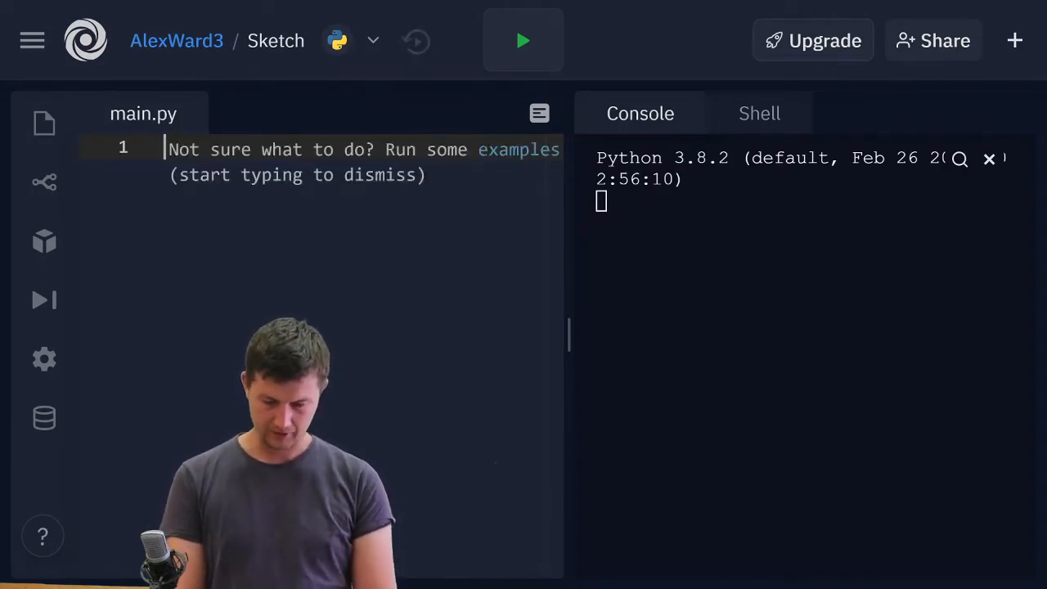
- Write first_name, second_name = input("please enter your first and second names ").split(" ")
type("first_")
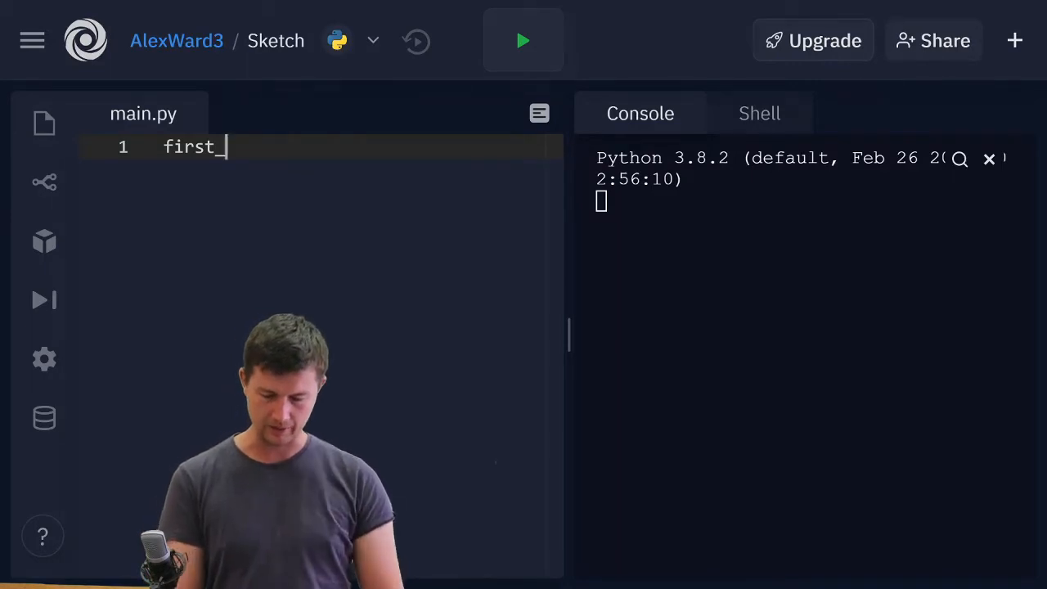
type("name,")
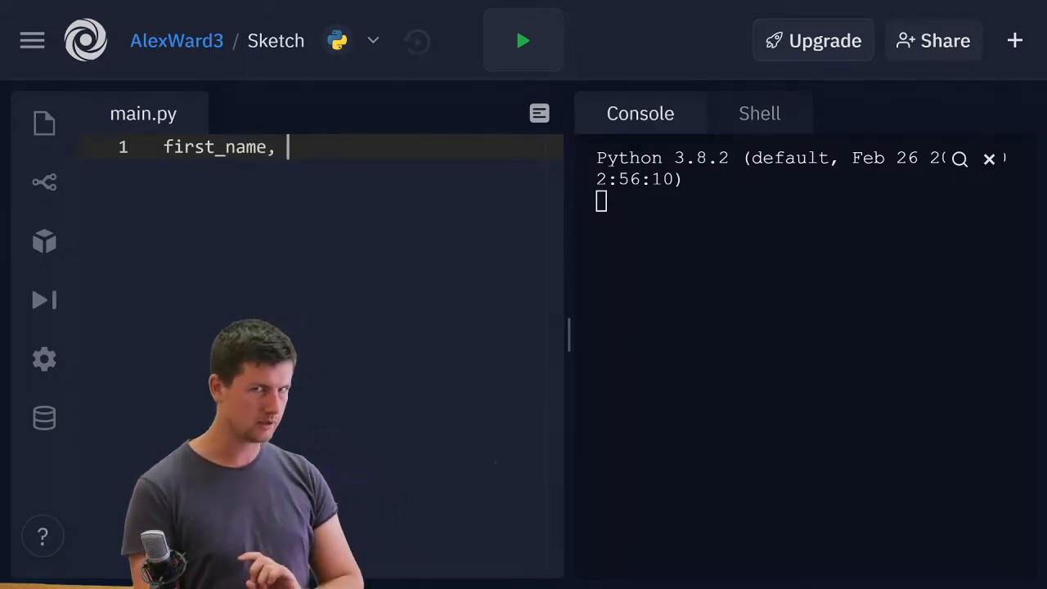
type("second_")
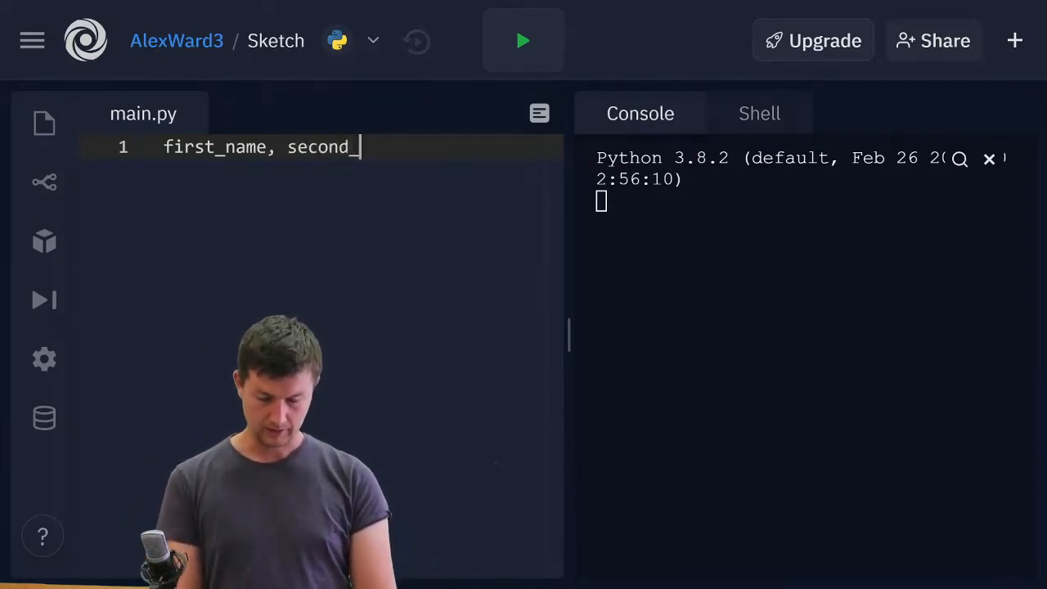
type("name = inp")
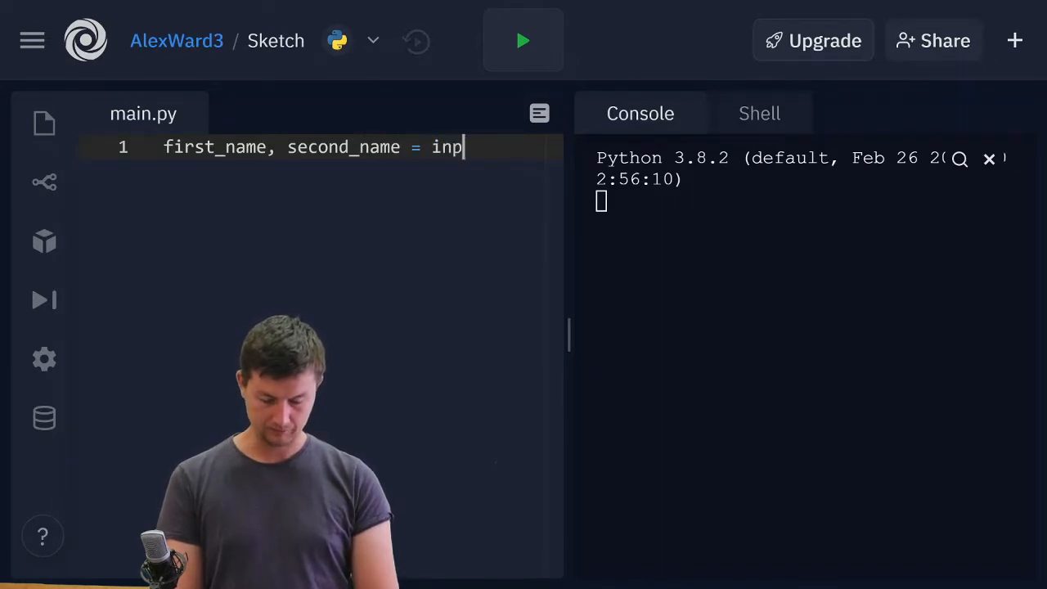
type("ut()")
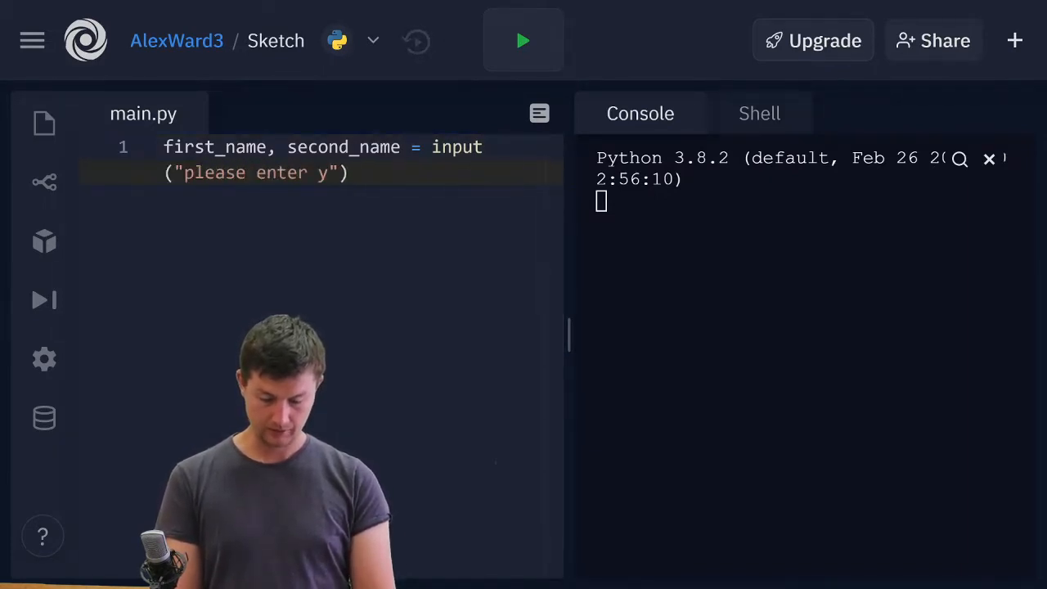
type("our first and")
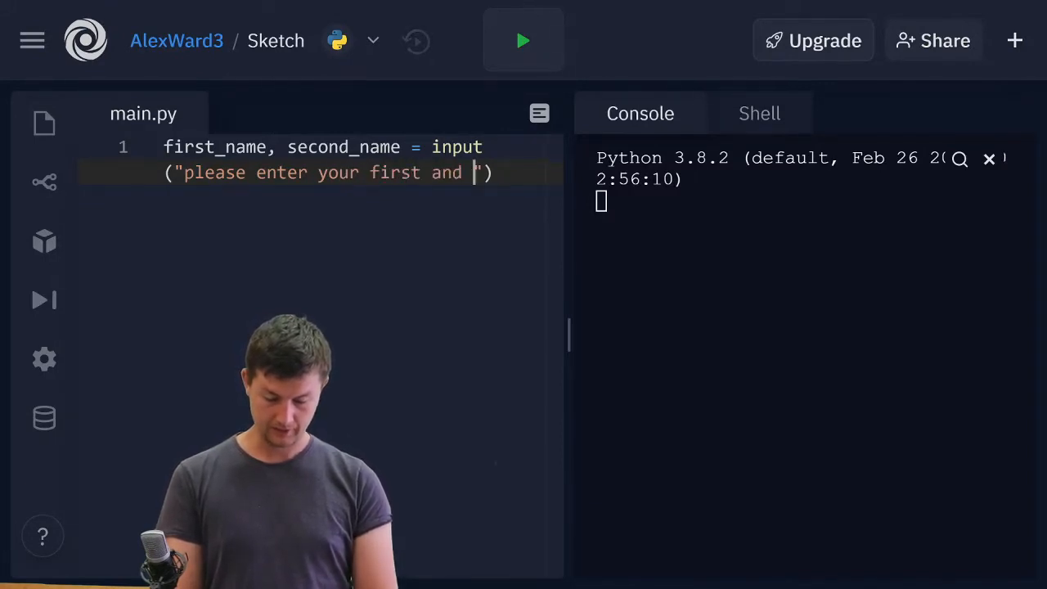
type("second n")
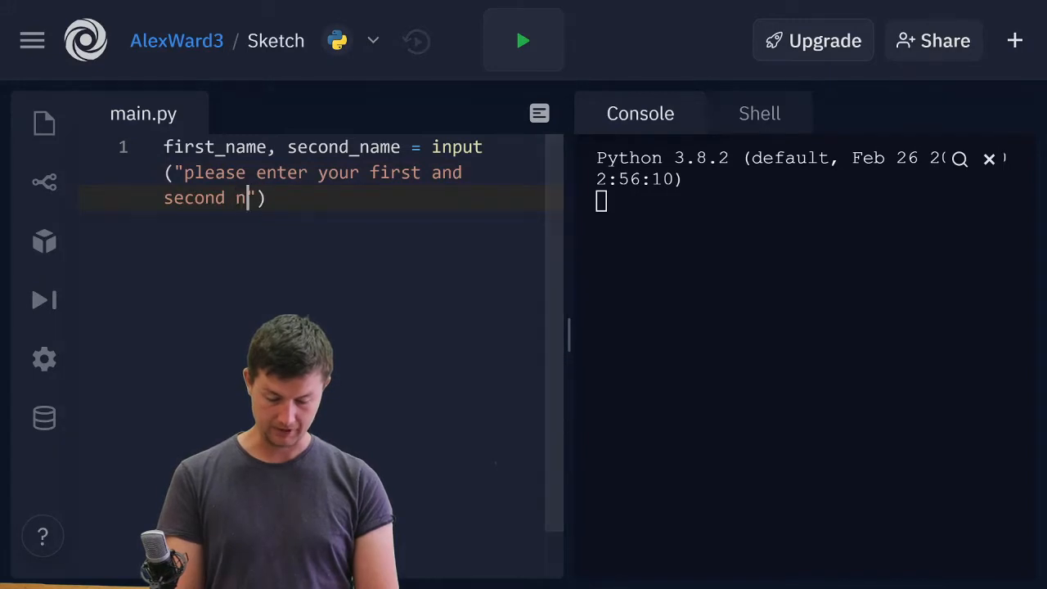
type("ames")
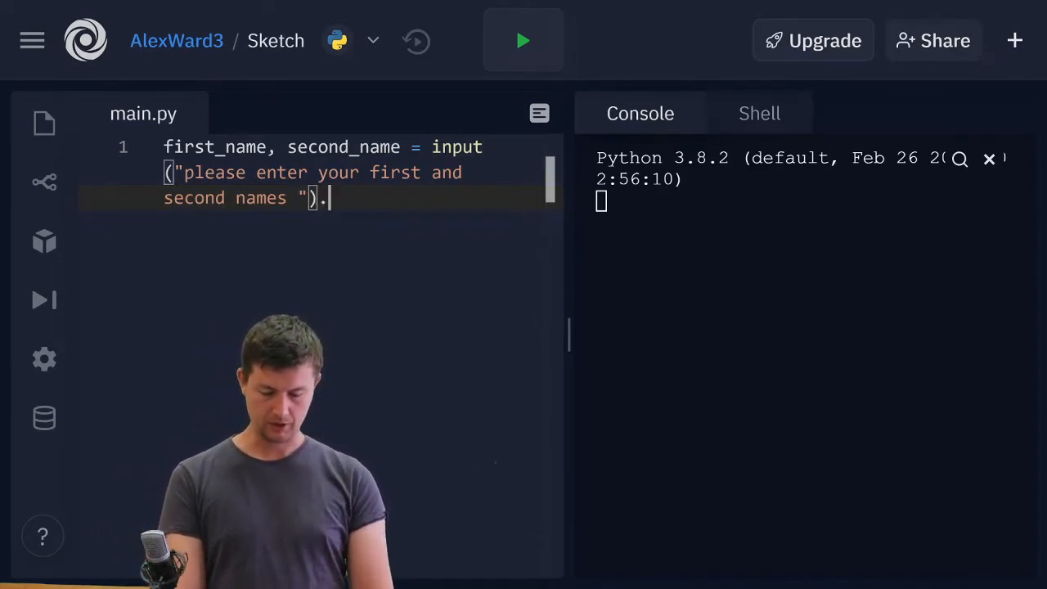
type("sp")
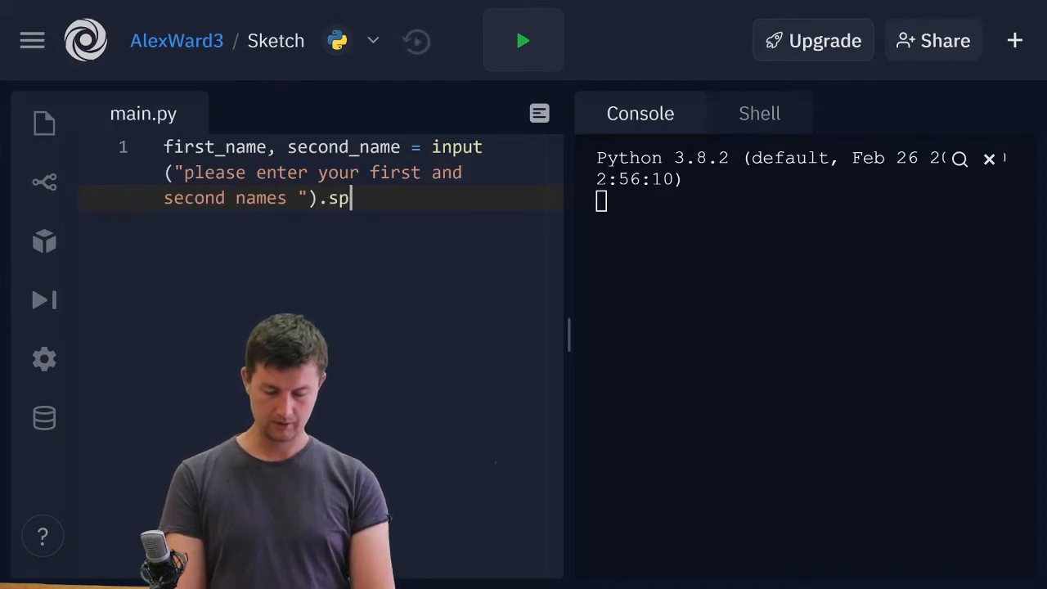
type("lit()")
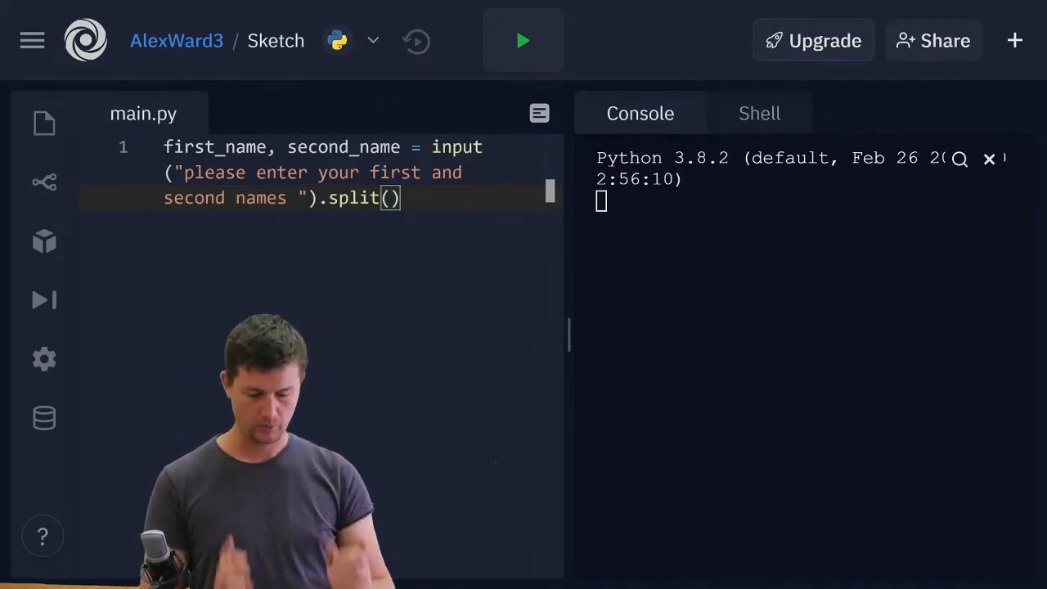
type("\" \"")
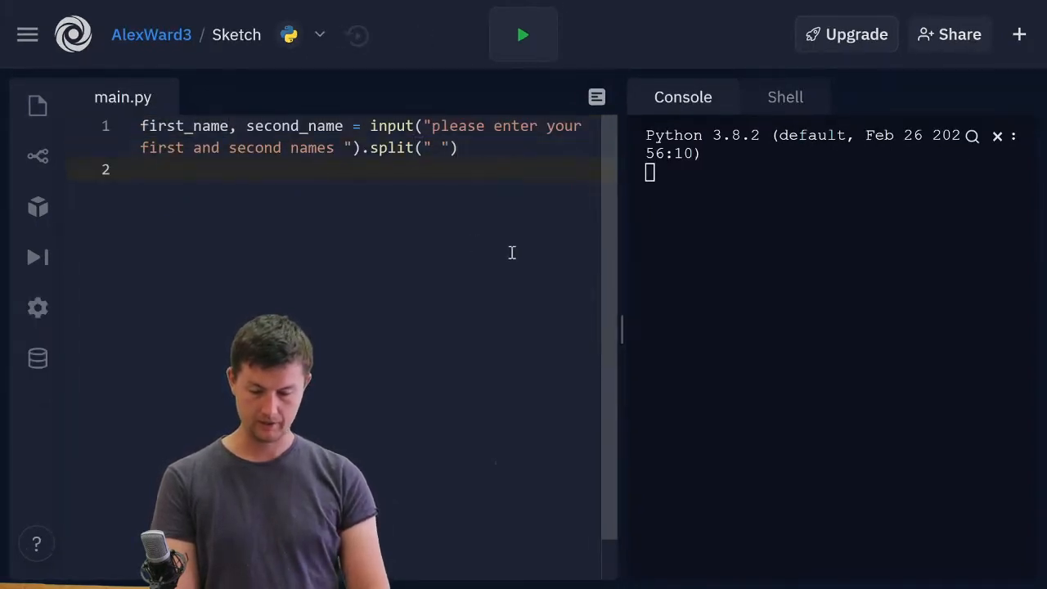
- Add print(first_name) and print(second_name) on new lines below the input line
type("print")
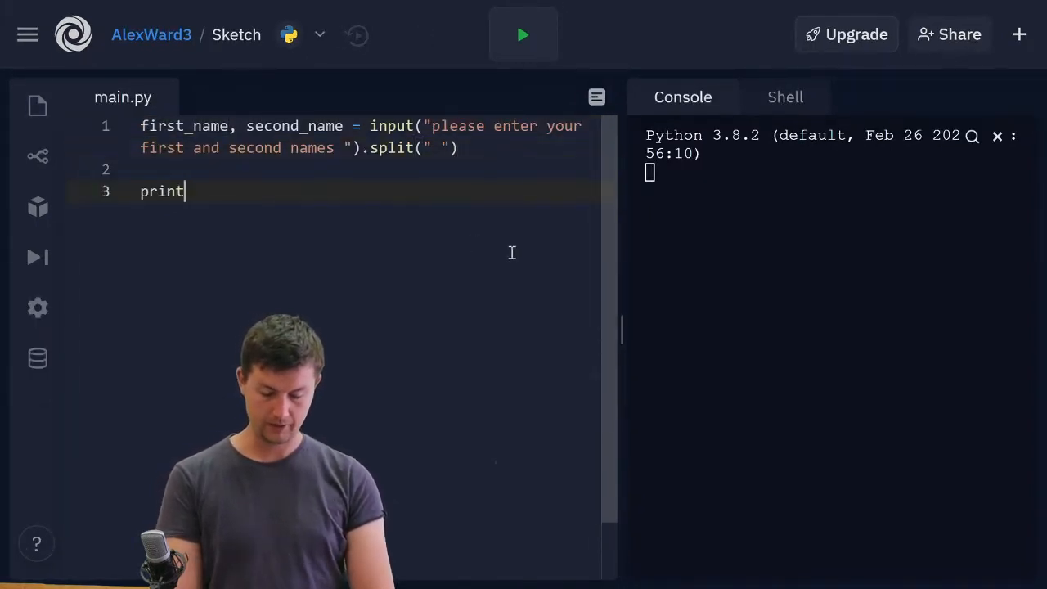
type("(fir")
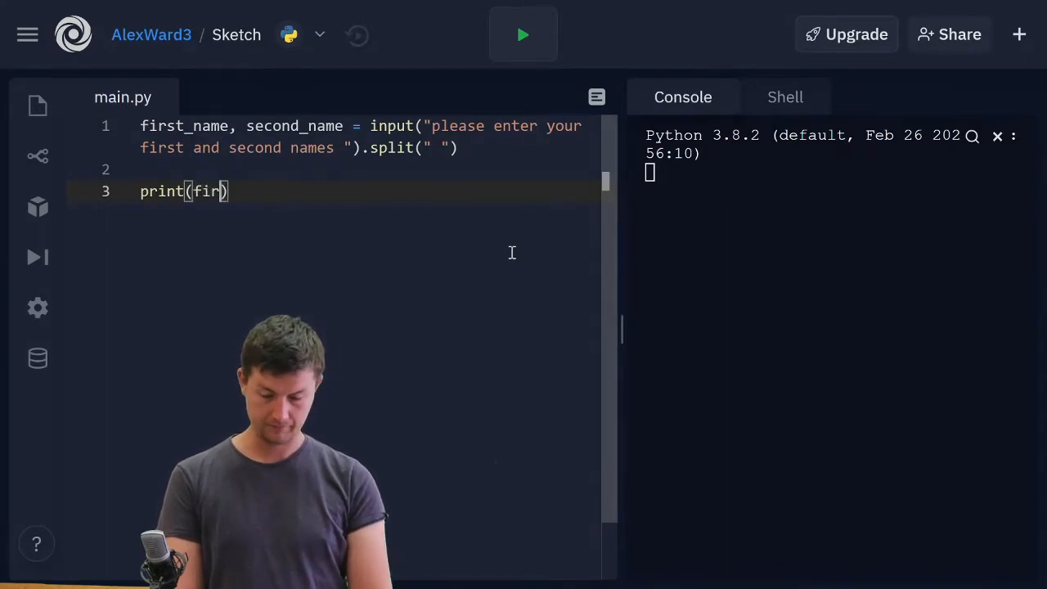
type("st_name")
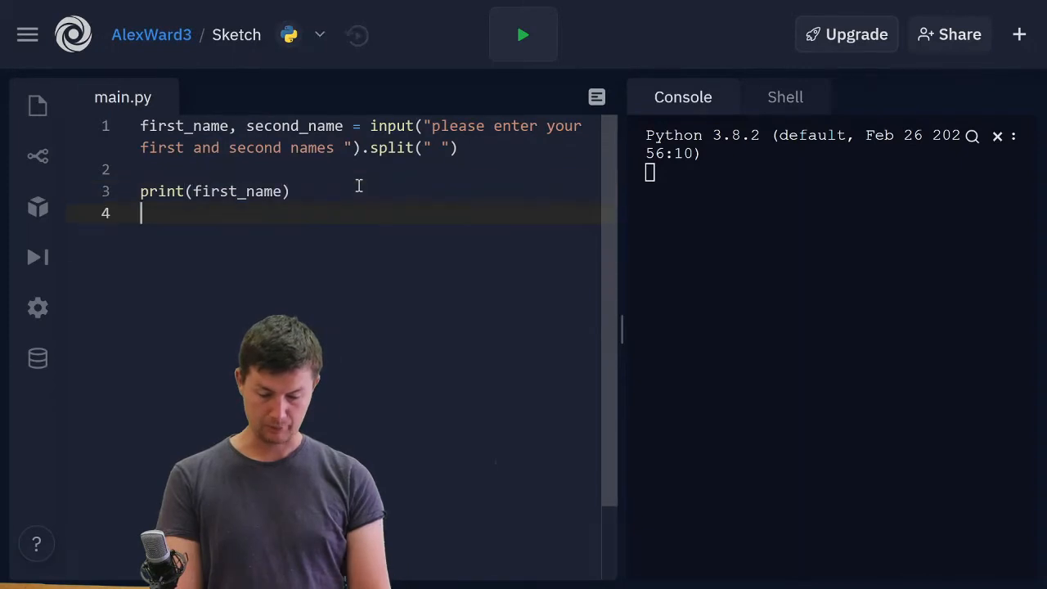
type("print()")
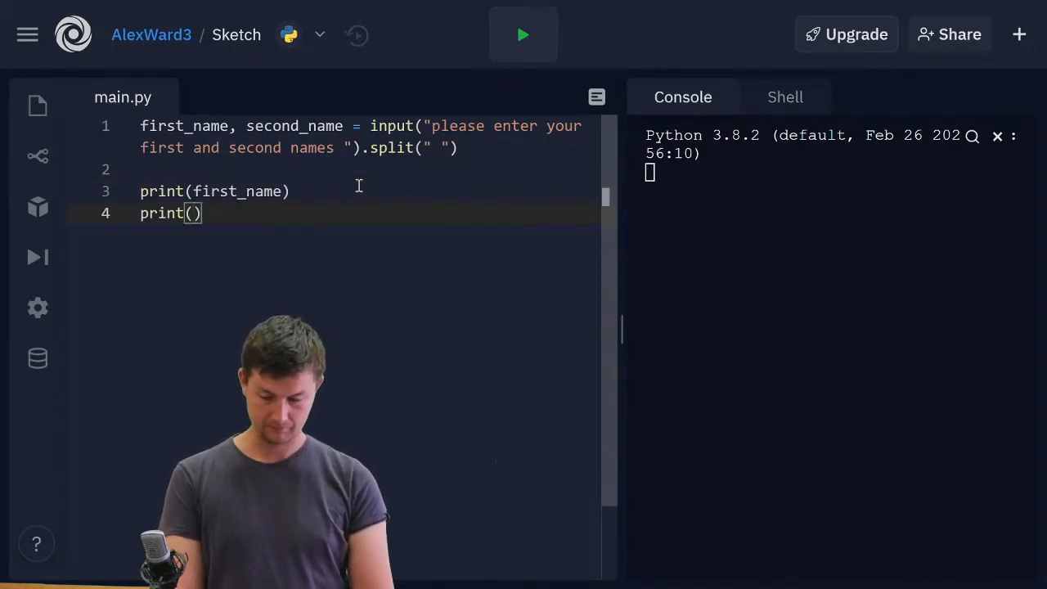
type("second")
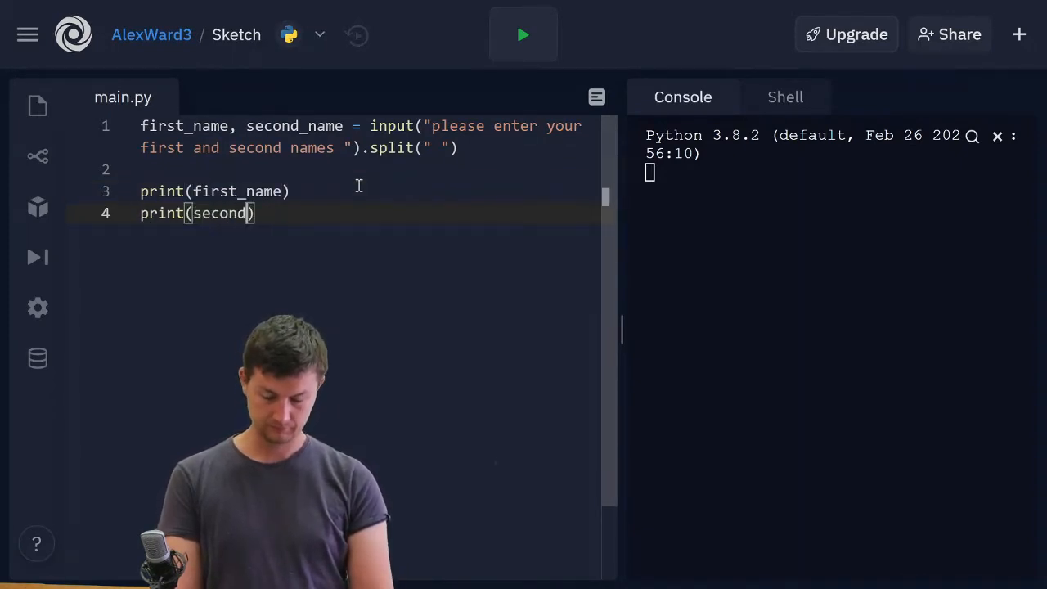
type("_name")
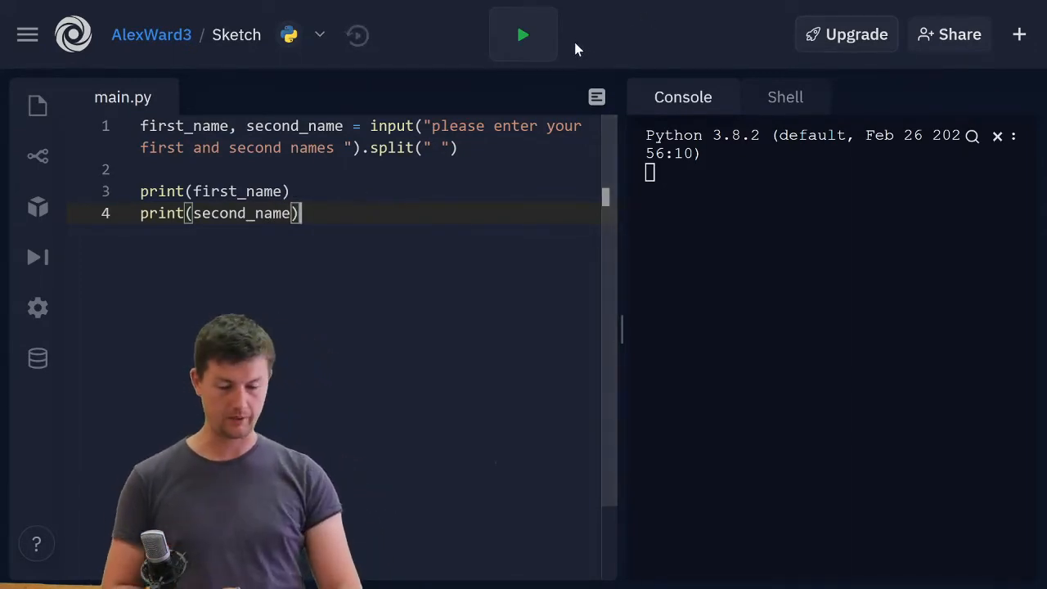
- Run the script with a \n-terminated prompt and enter Santa Claus so Santa and Claus print separately
left_click(523, 34)
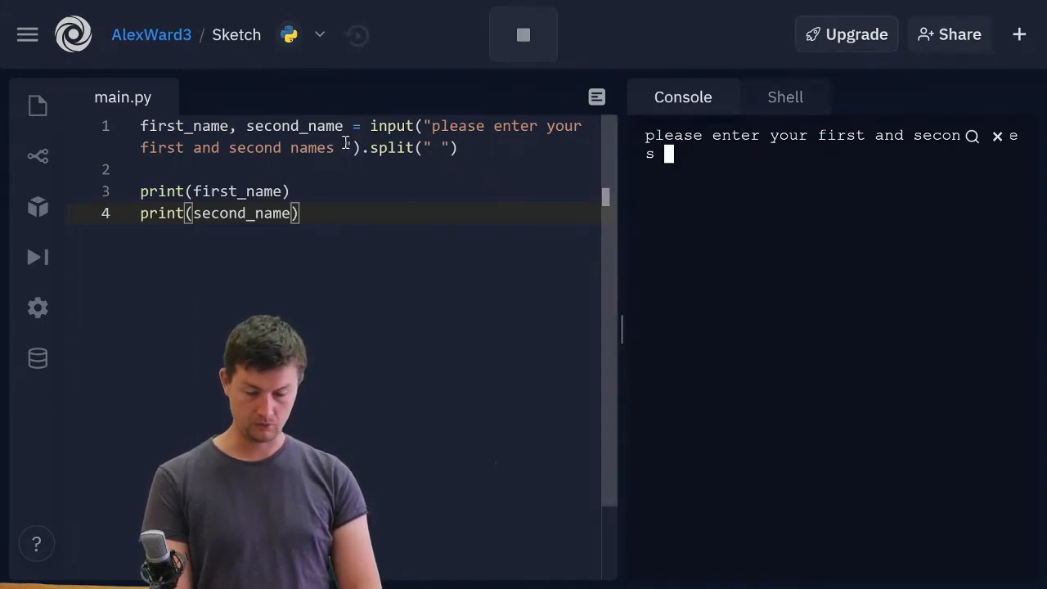
type("\\n")
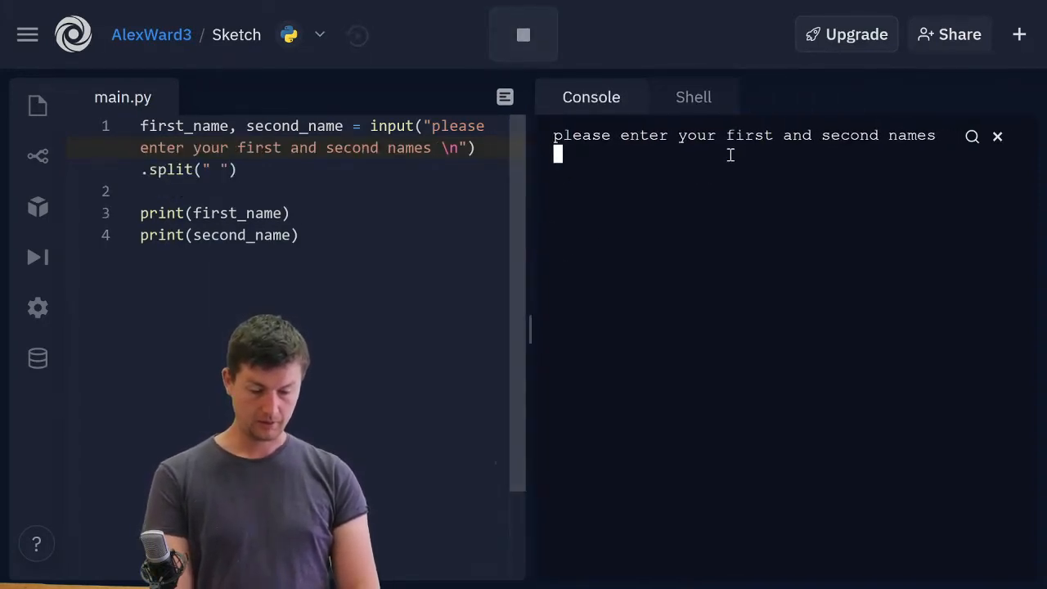
type("Santa Claus")
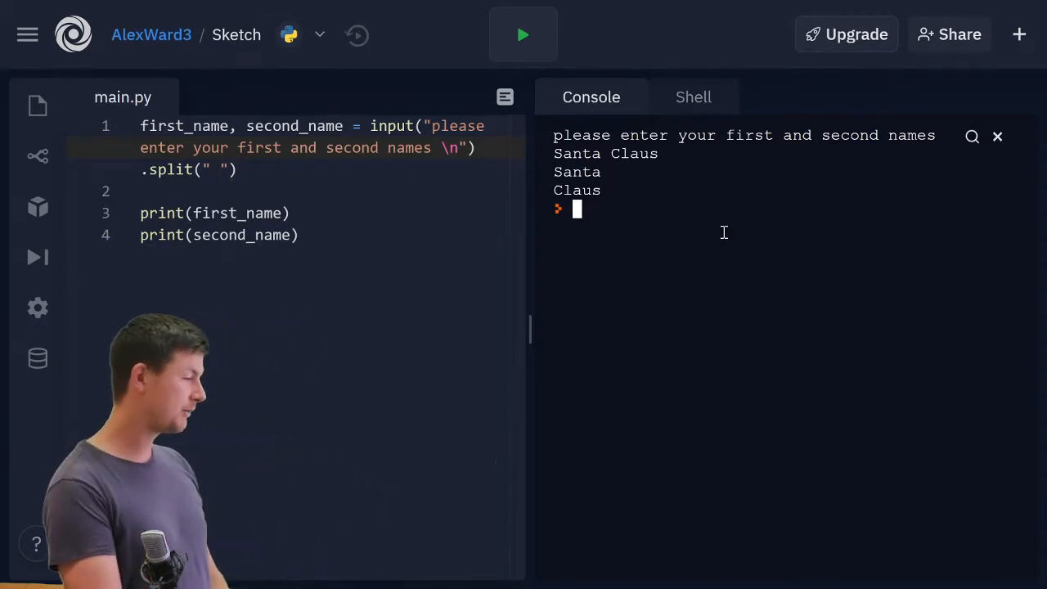
mouse_move(605, 252)
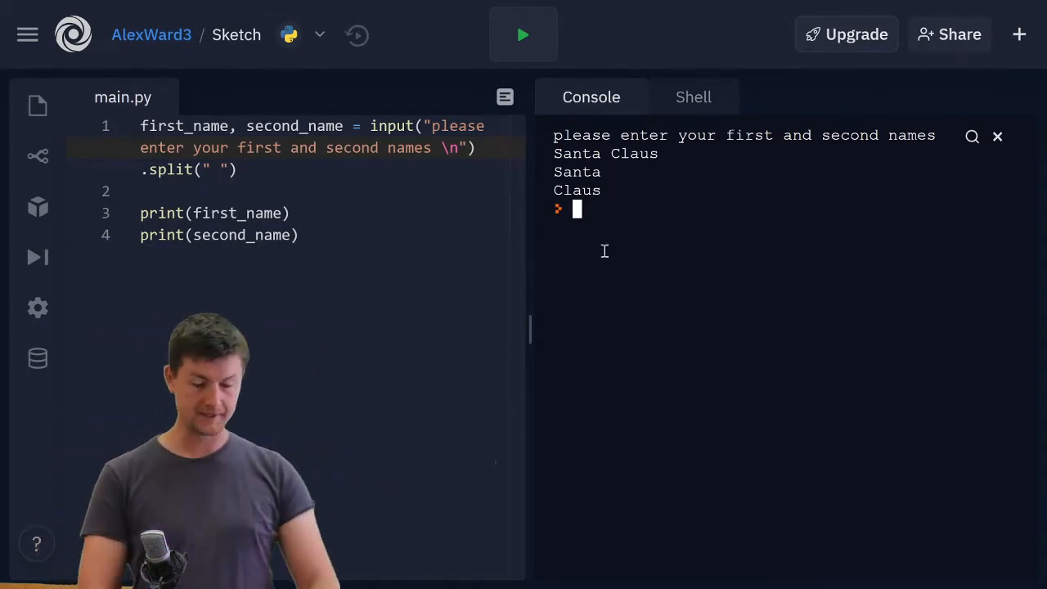
double_click(237, 213)
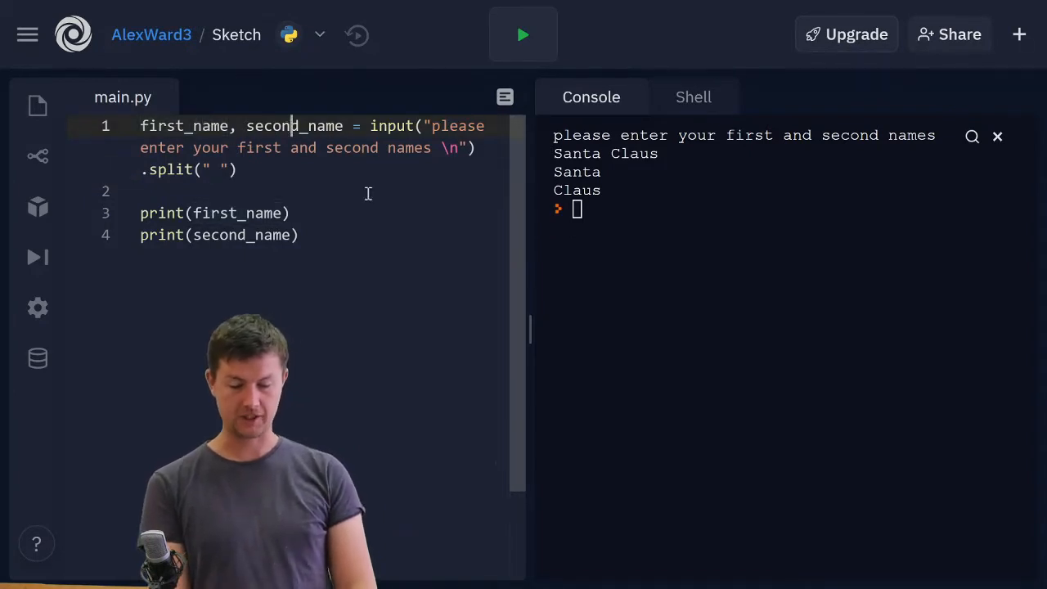
- Delete the two print lines to make room for the username line
left_click_drag(141, 212, 297, 235)
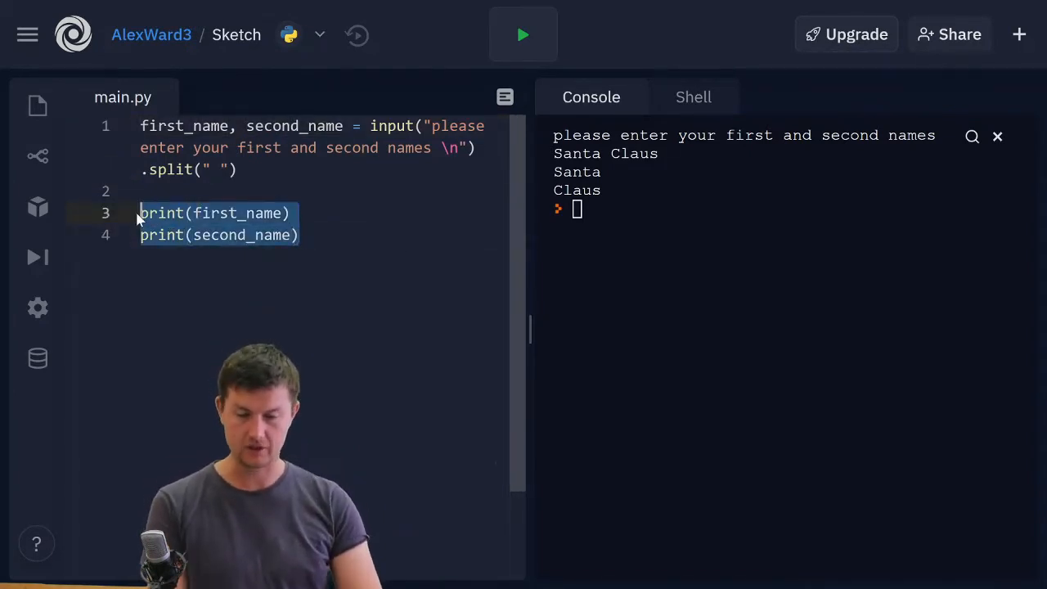
key("Delete")
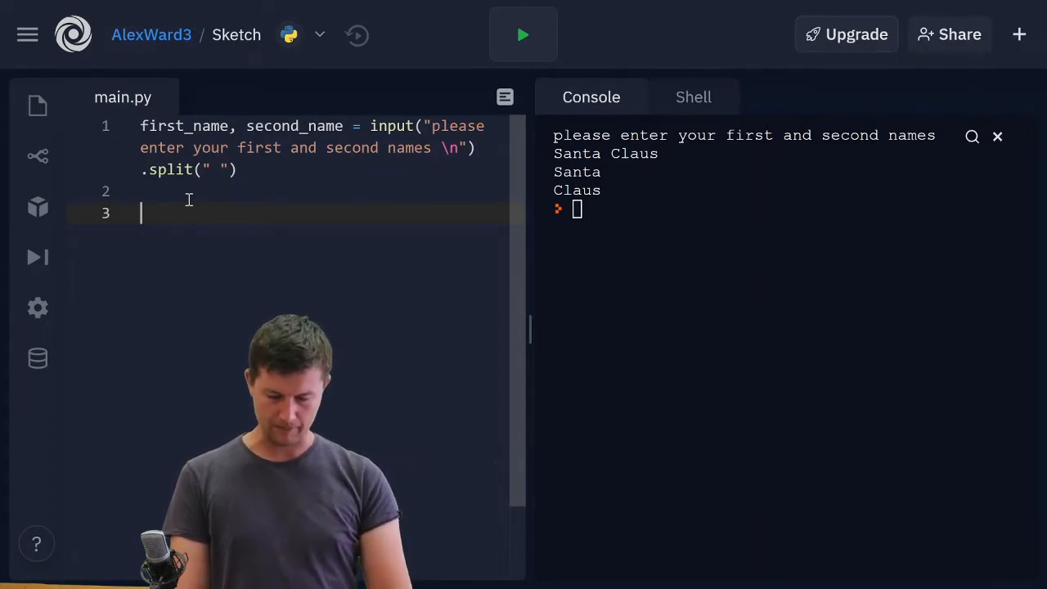
- Write username = second_name[0:6] taking the first six characters of the second name
type("username")
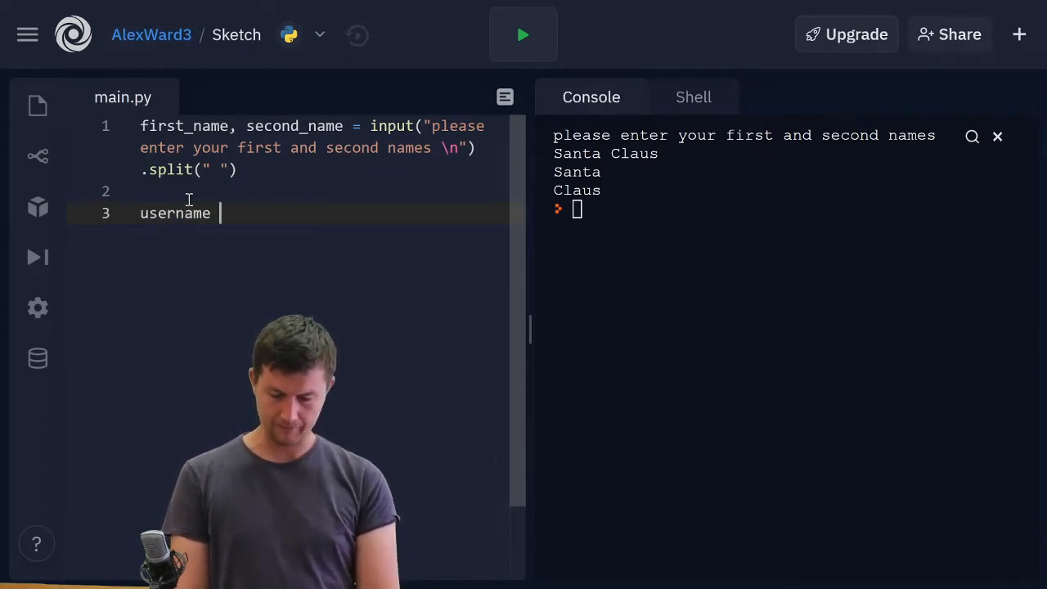
type("=")
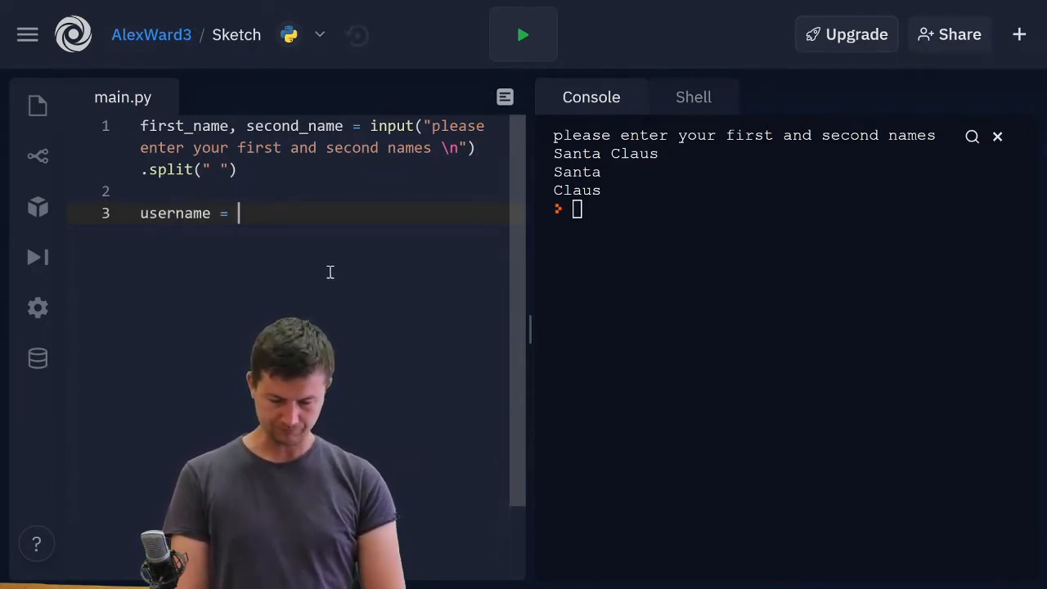
type("secon")
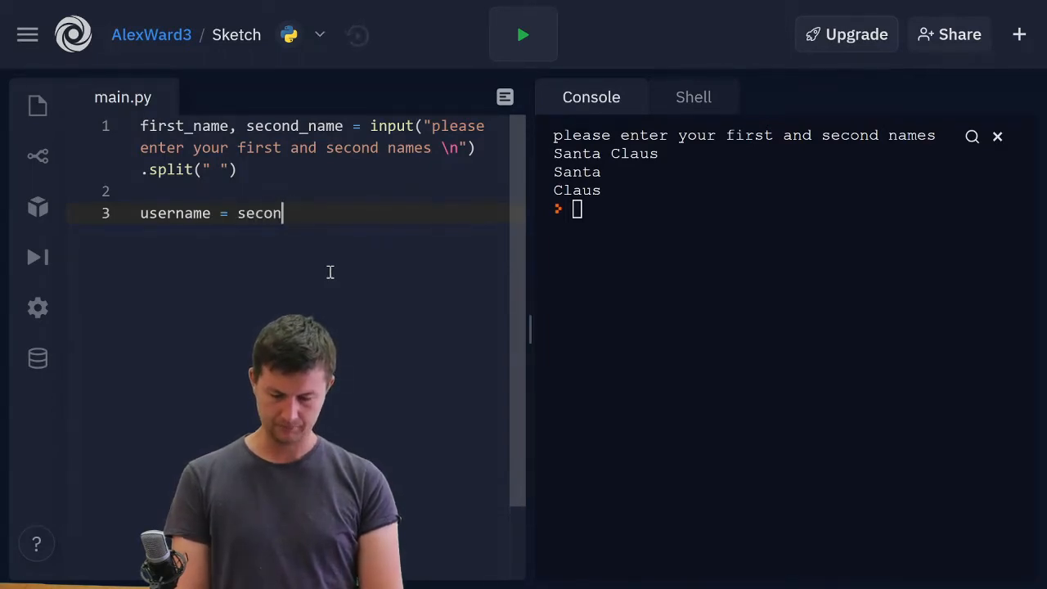
type("dname")
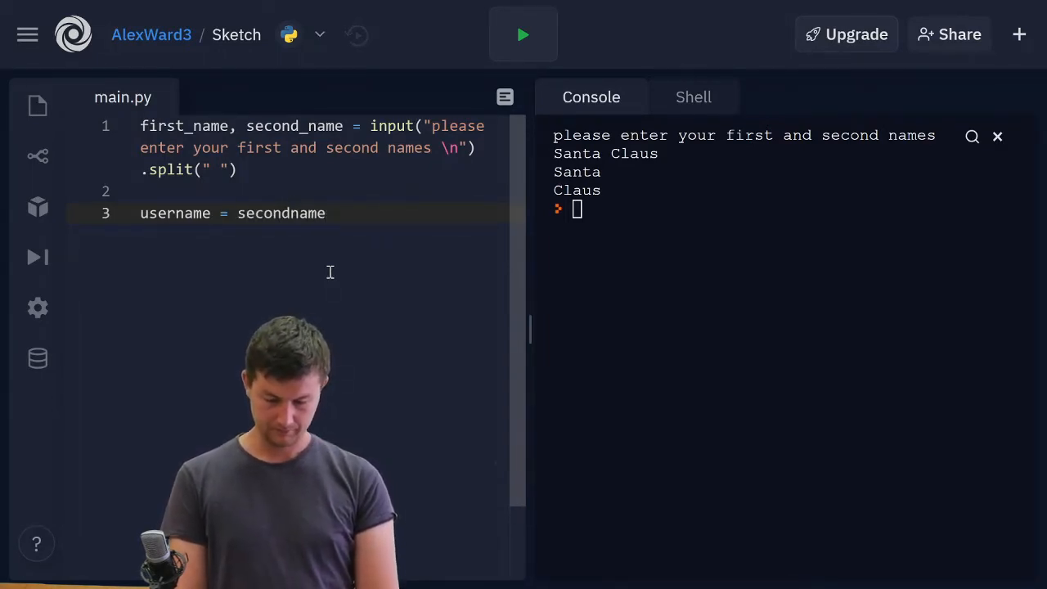
type("_")
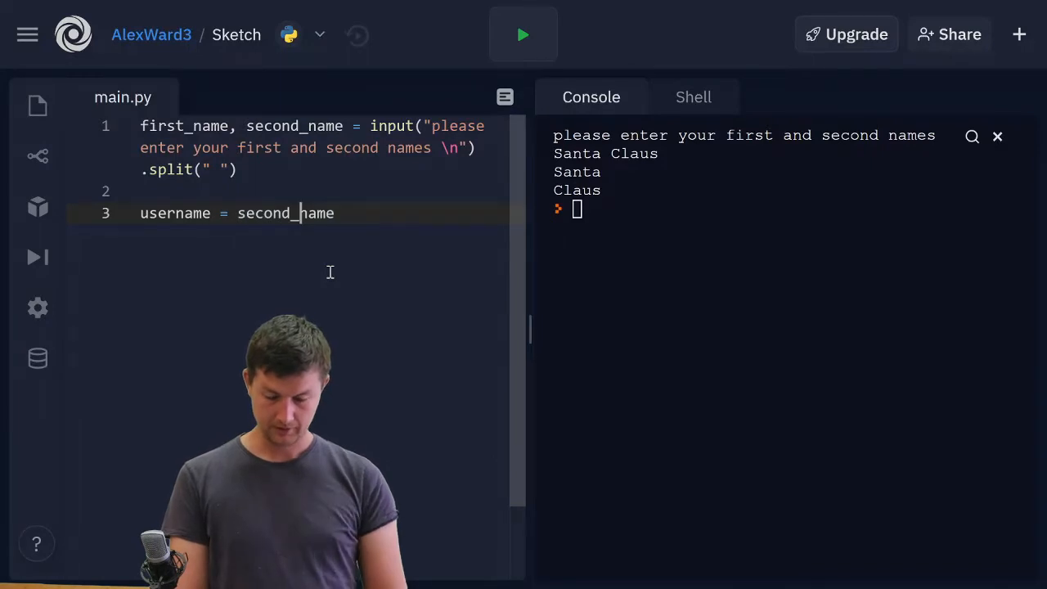
type("[]")
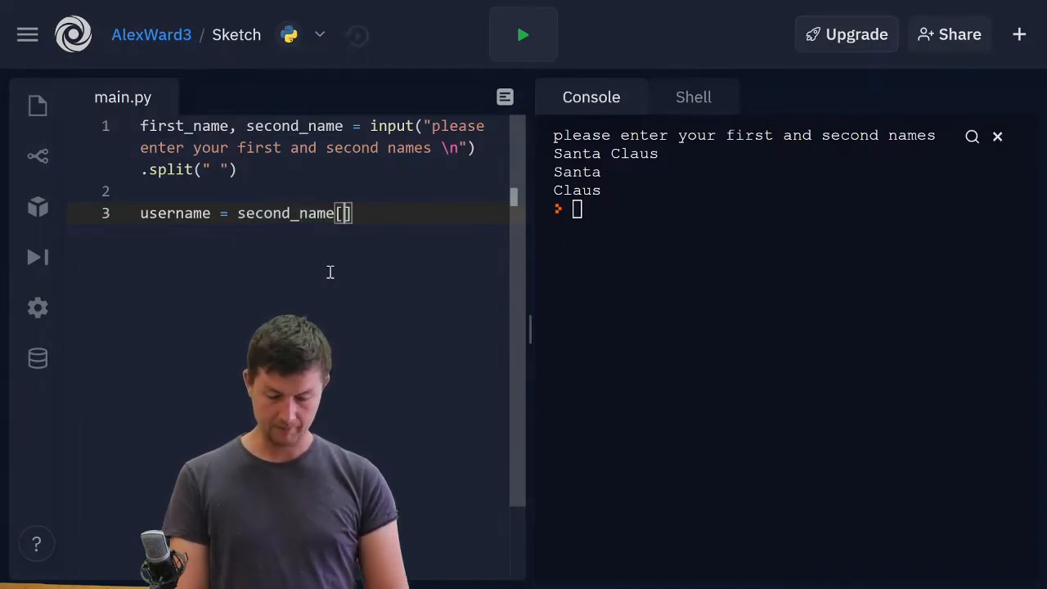
type("0:")
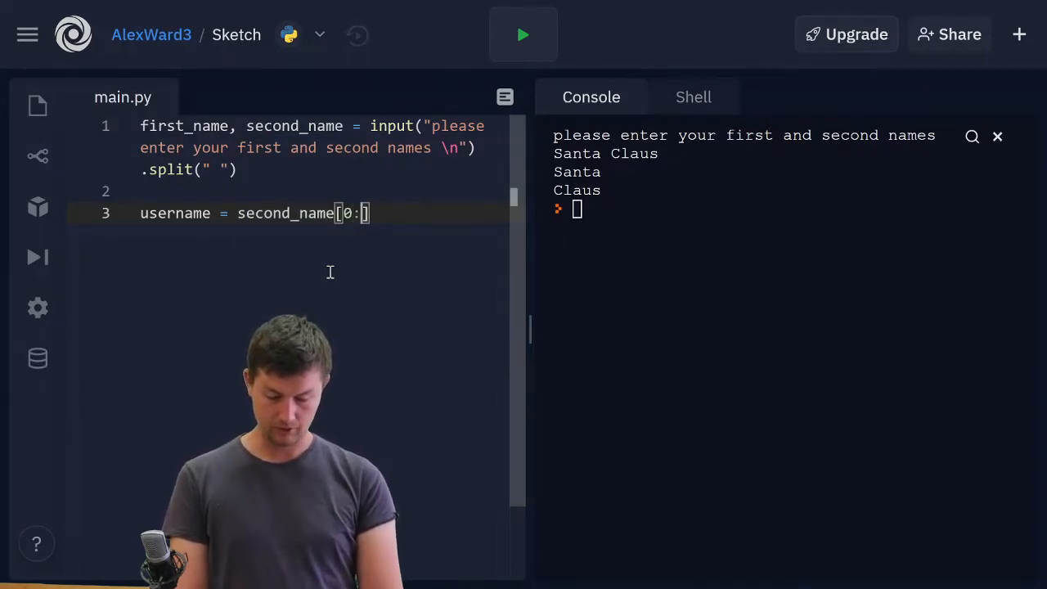
type("6")
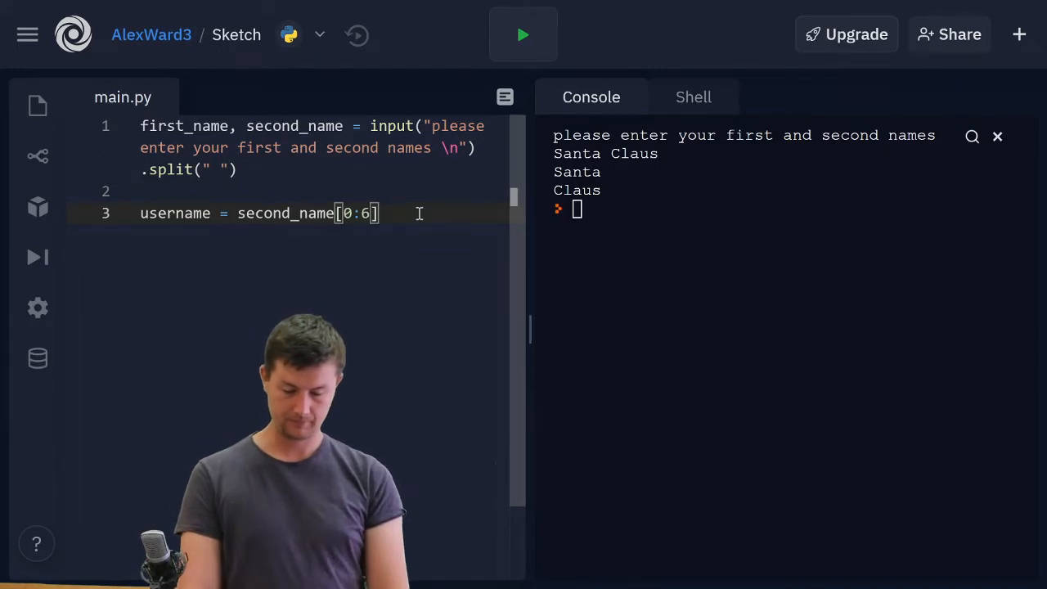
- Append + first_name[0] to add the first initial, correcting firstname to first_name
type("+")
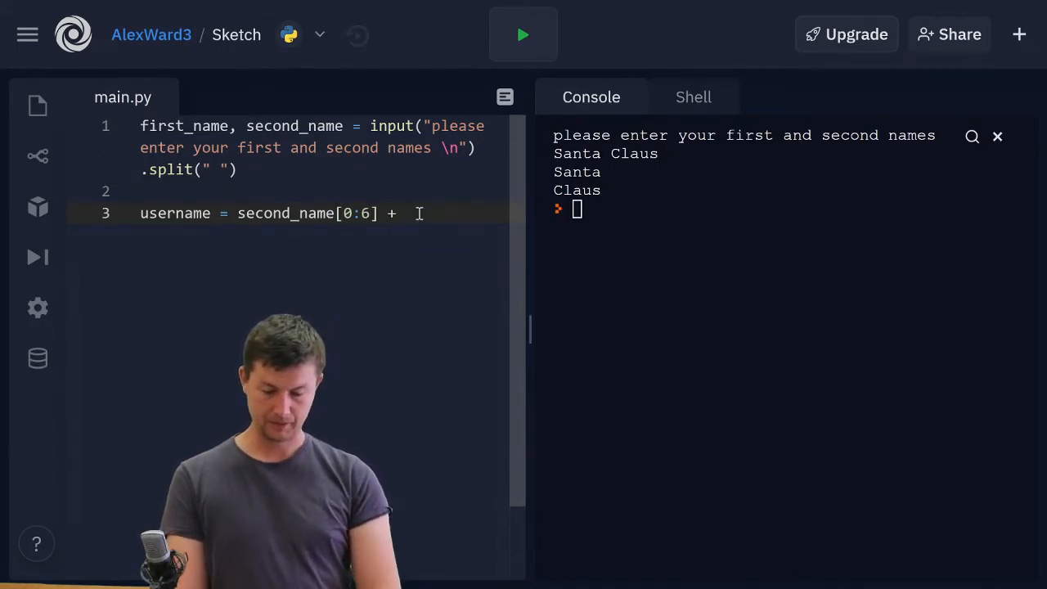
type("fir")
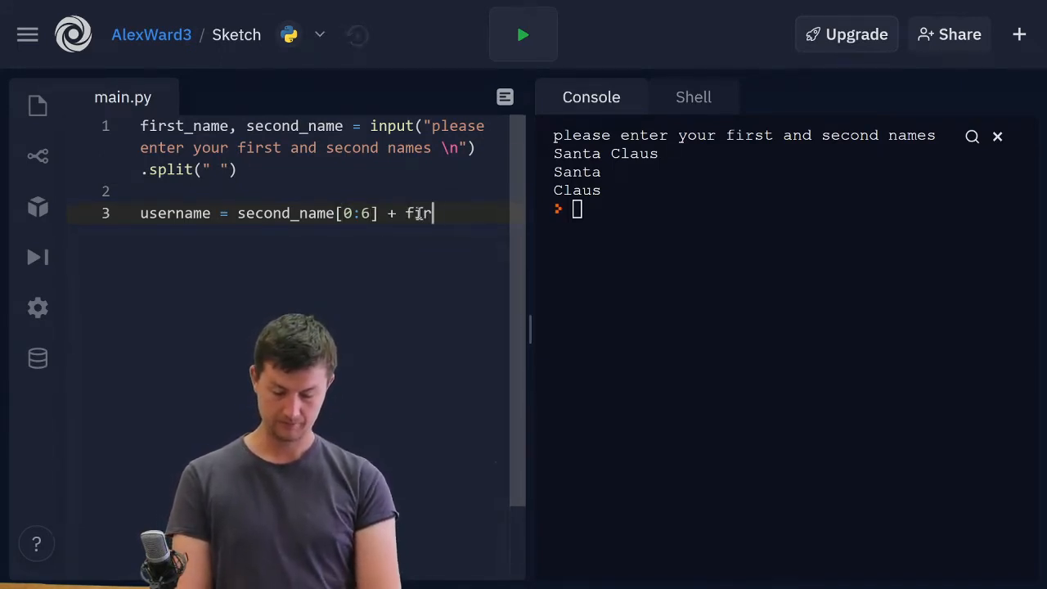
type("stname")
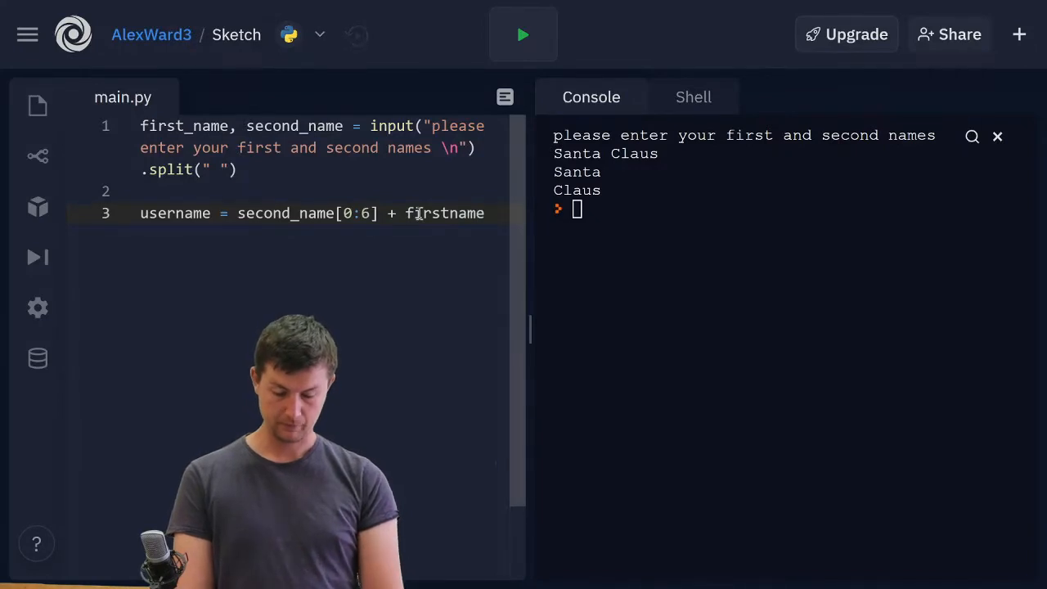
type("[]")
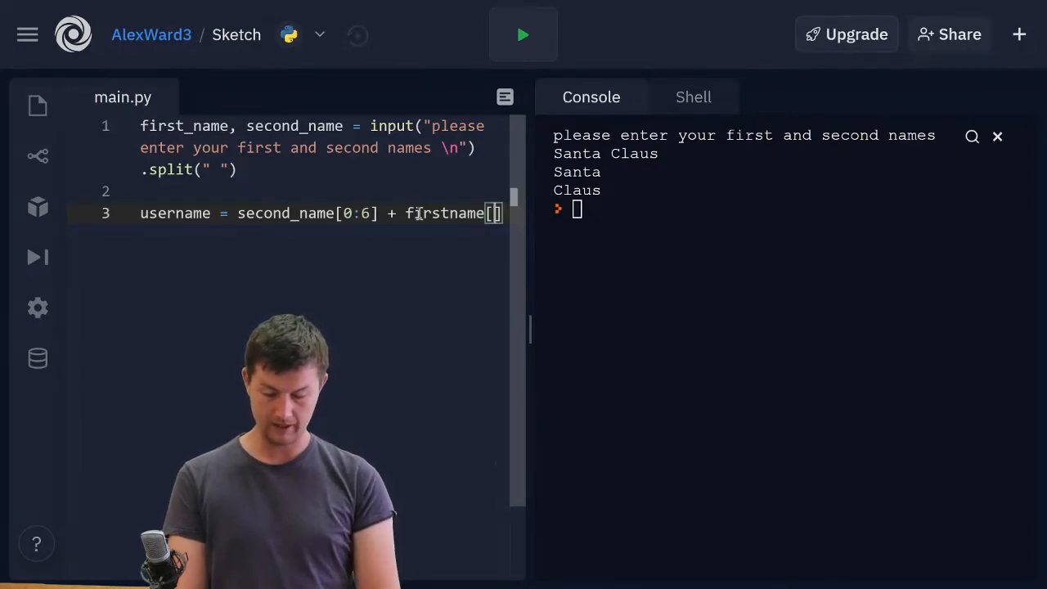
type("0")
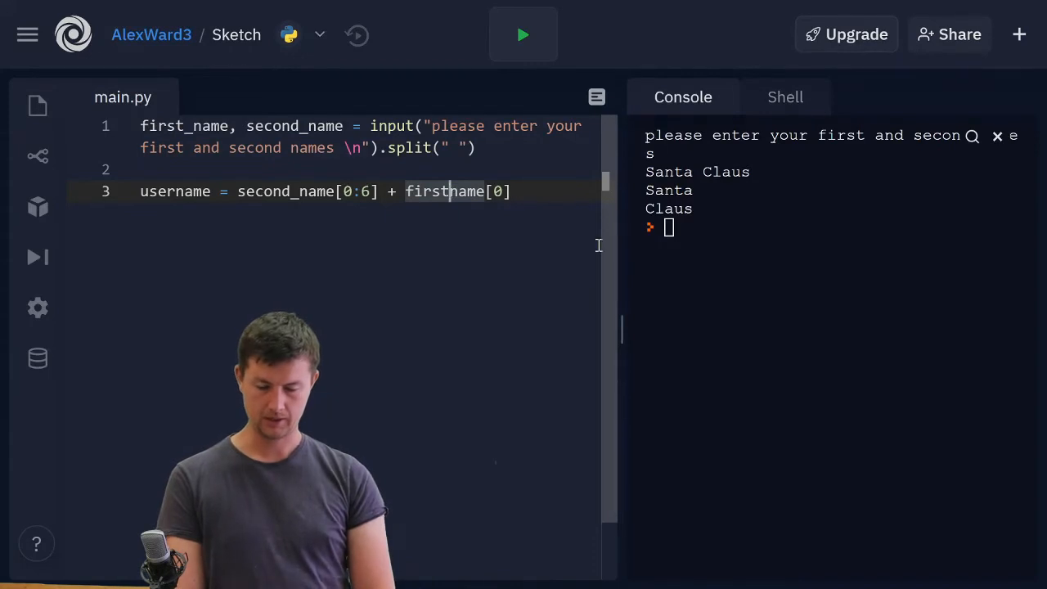
type("_")
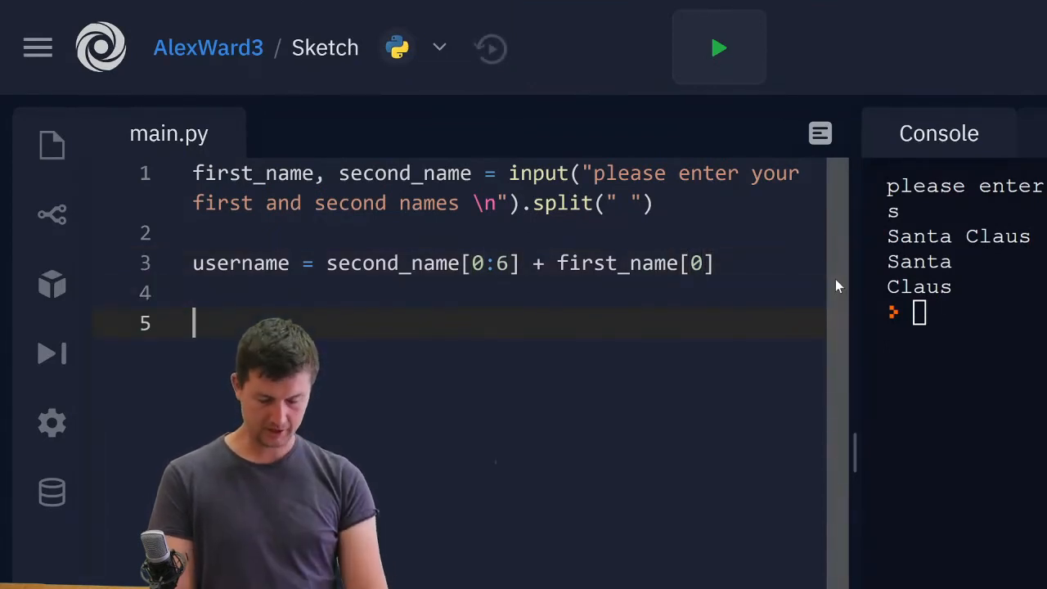
- Add print(username), run the program and begin entering a name at the Console prompt
type("print(username")
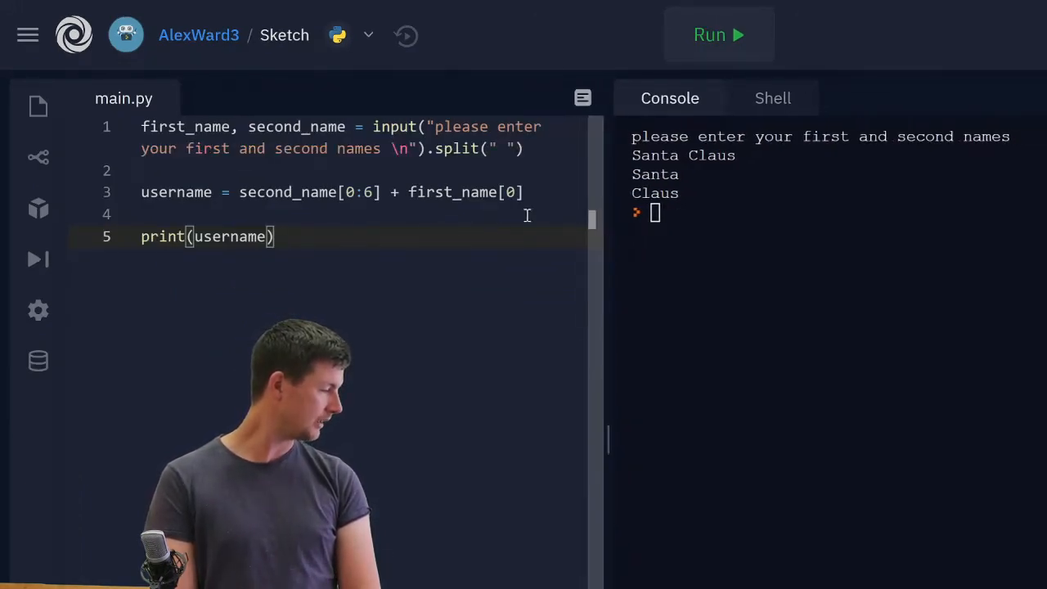
left_click(718, 34)
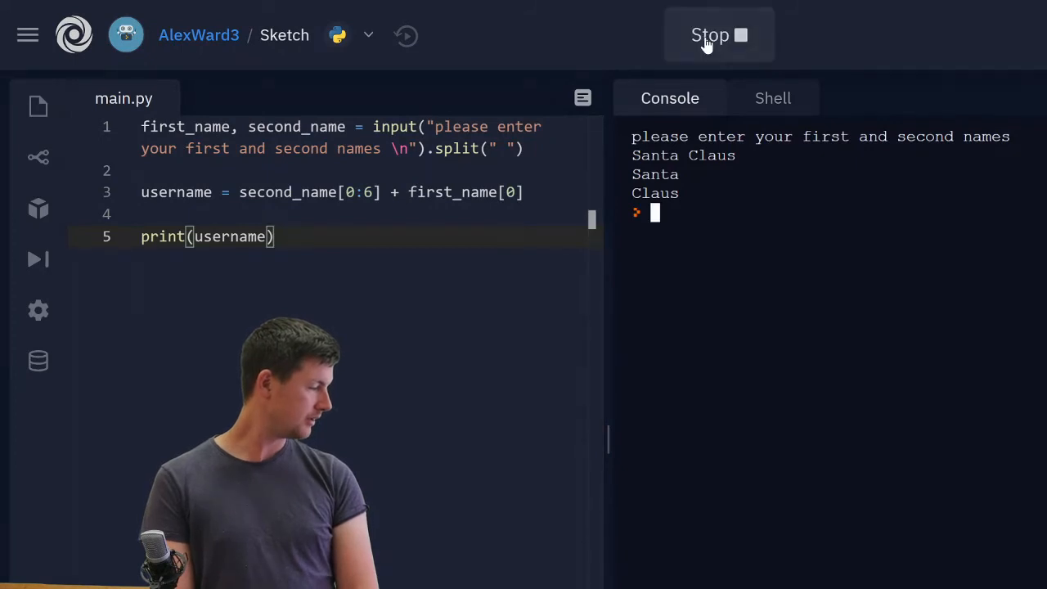
left_click(710, 35)
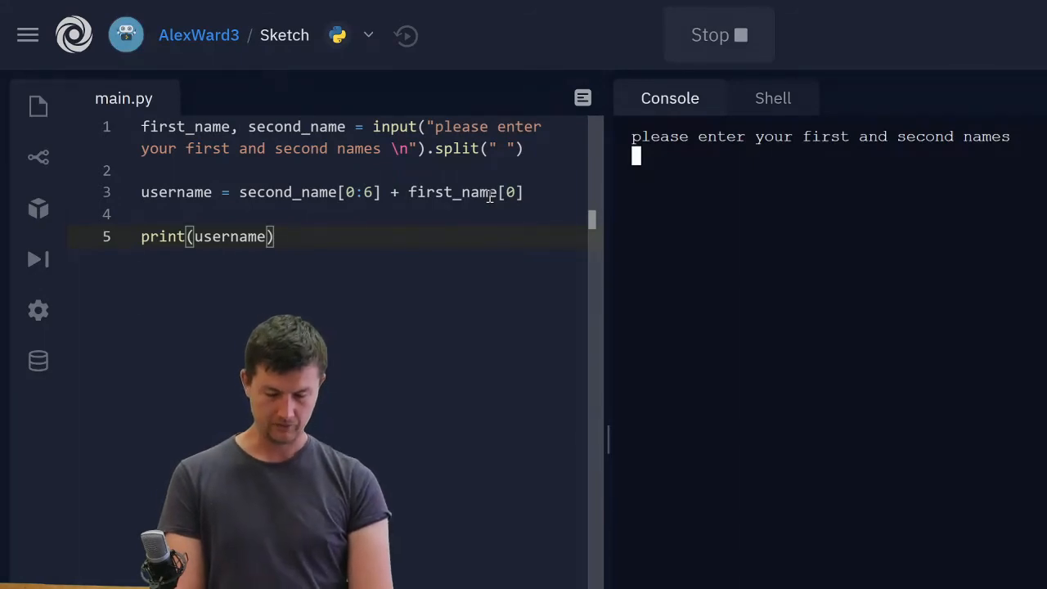
type("Huge")
left_click(332, 191)
type("5")
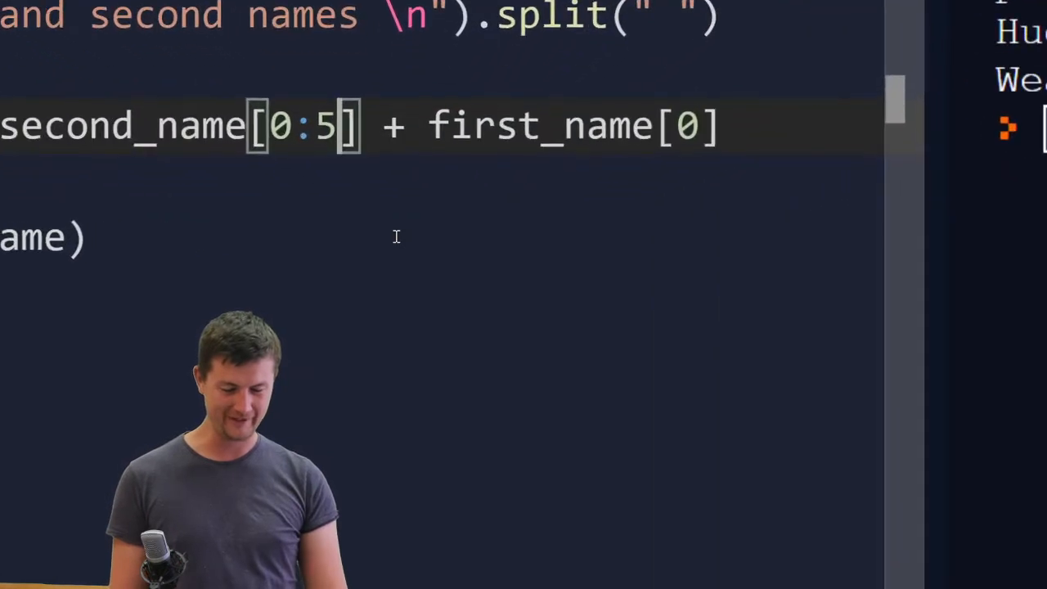
- Change the slice to [0:5], rerun and enter Hugo Weaving to get WeaviH
scroll("down", 3)
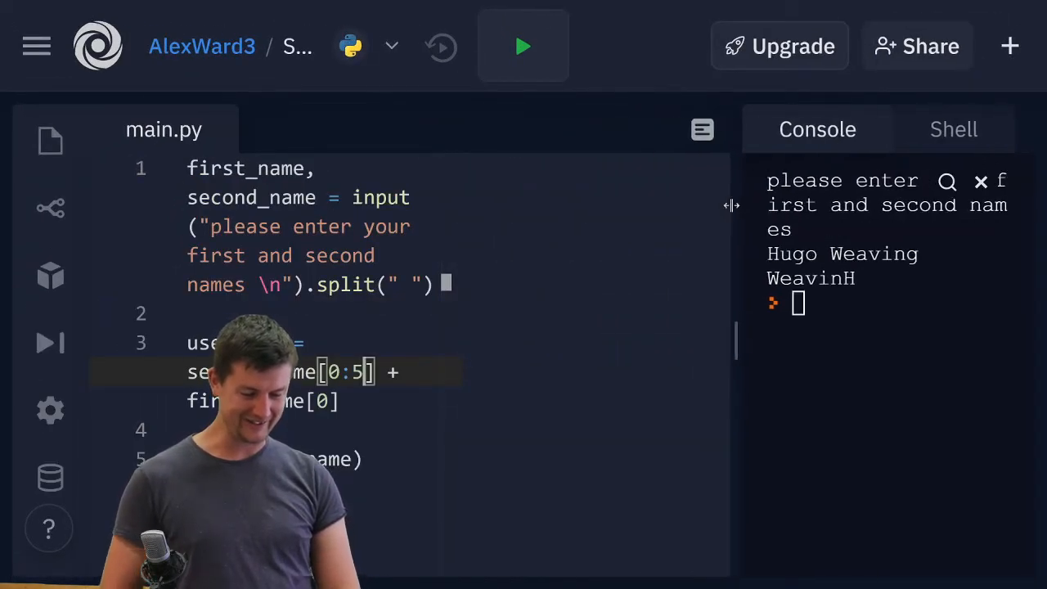
left_click(523, 46)
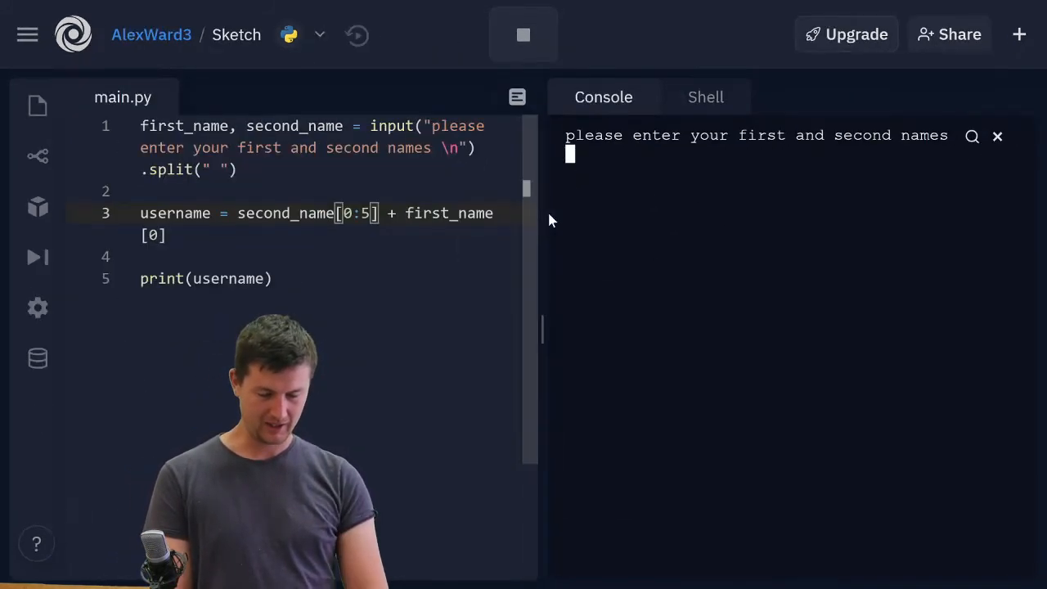
type("Hu")
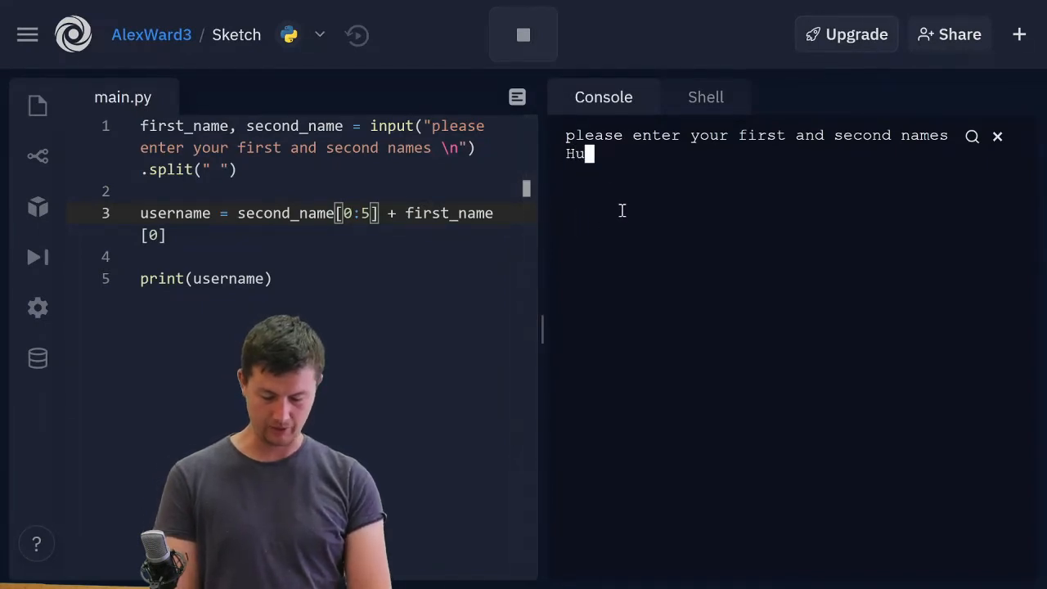
type("go Weaving")
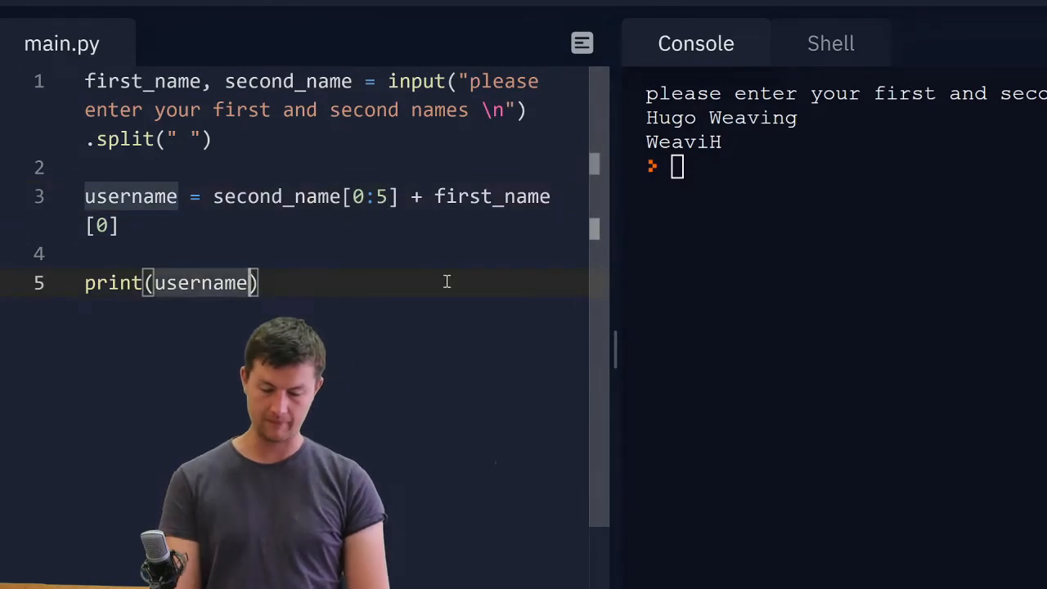
- Make line 5 print(username.lower()), rerun with Hugo Weaving so the output is weavih
type(".lower()")
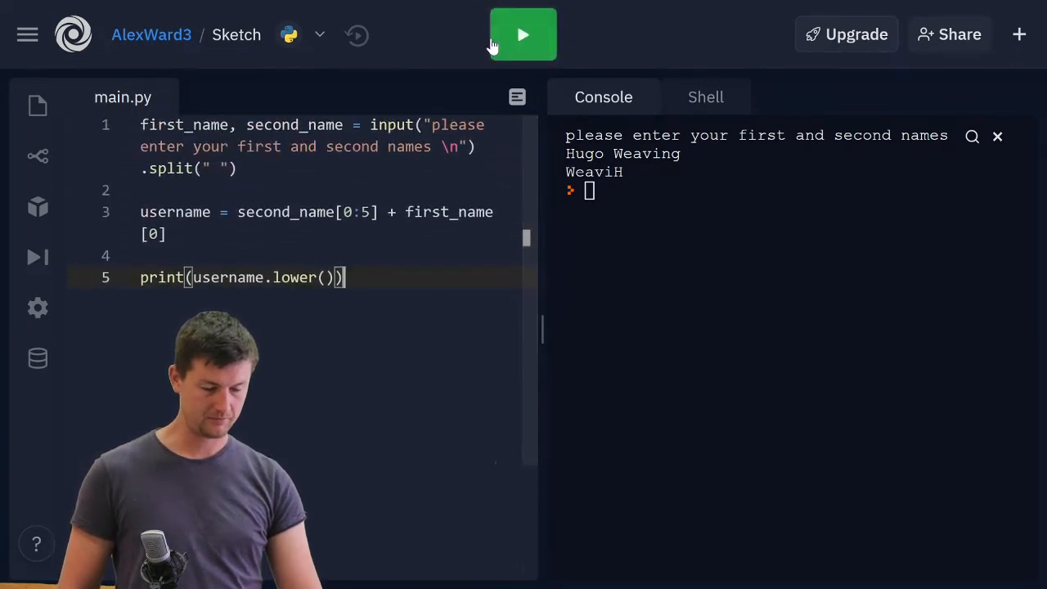
left_click(524, 35)
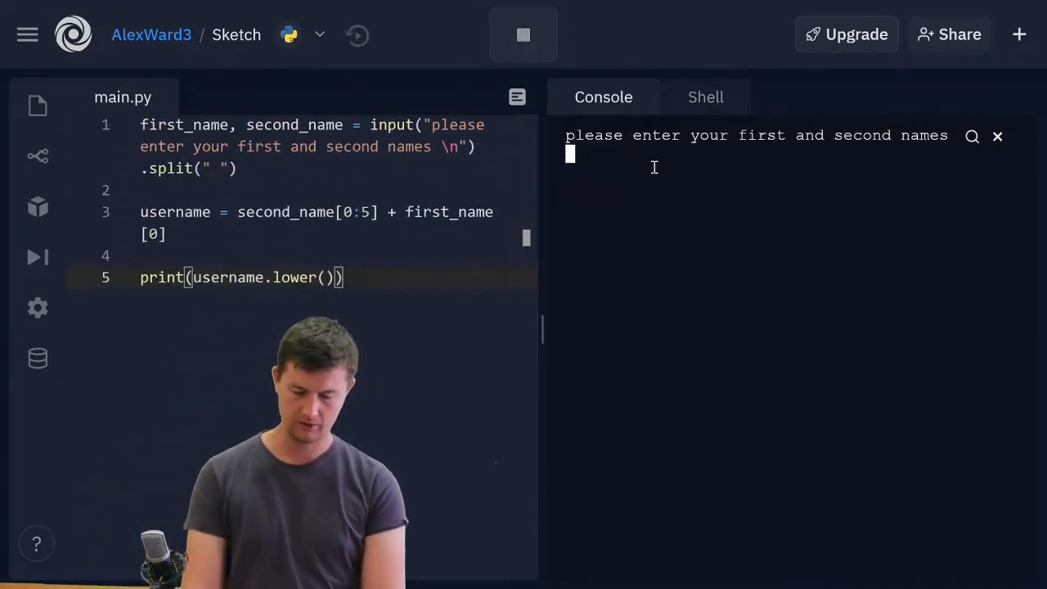
type("H")
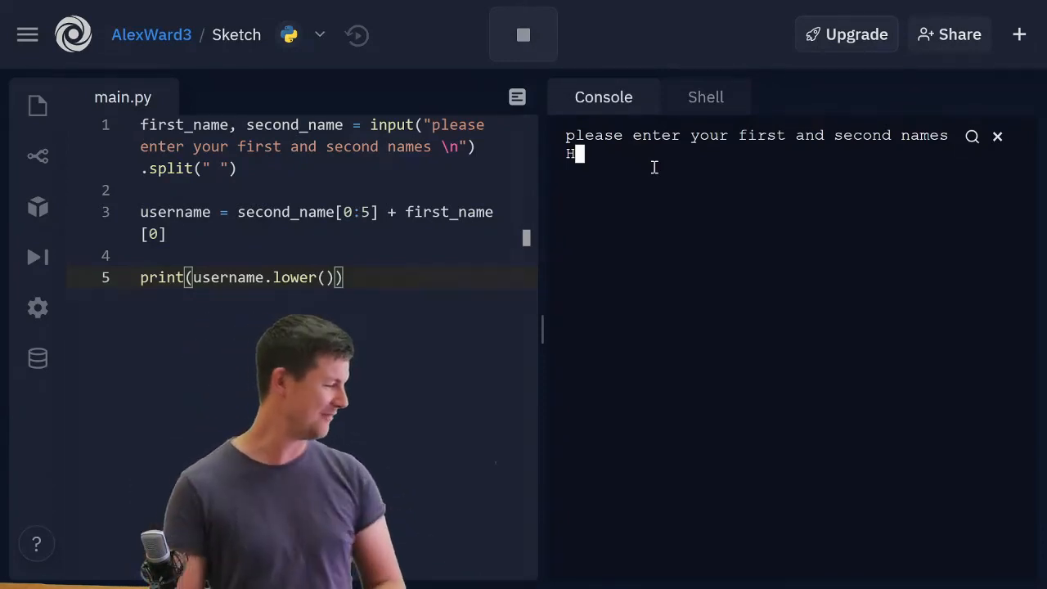
type("ugo Weaving")
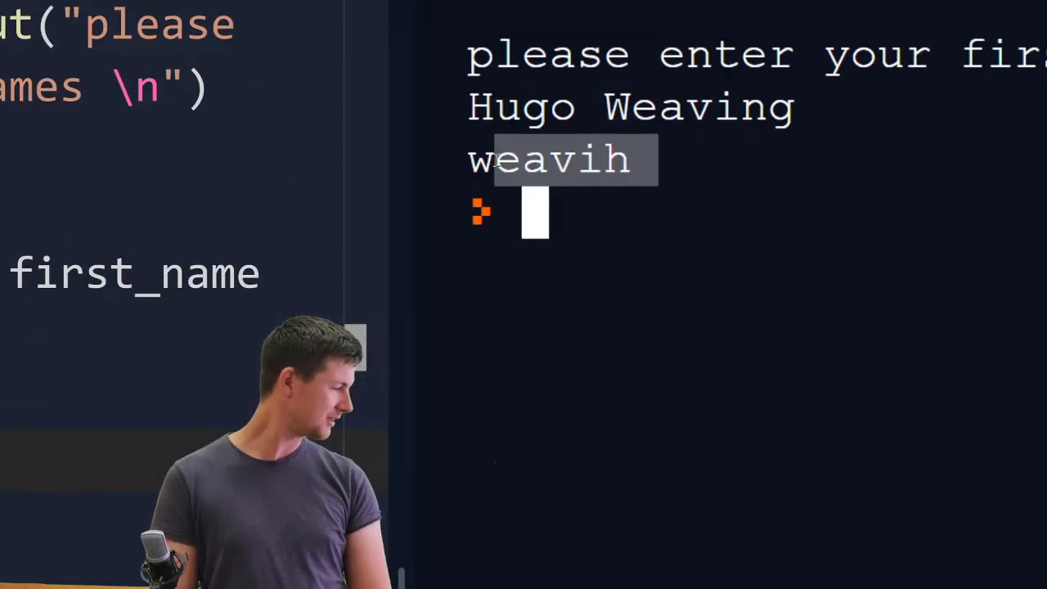
left_click(602, 203)
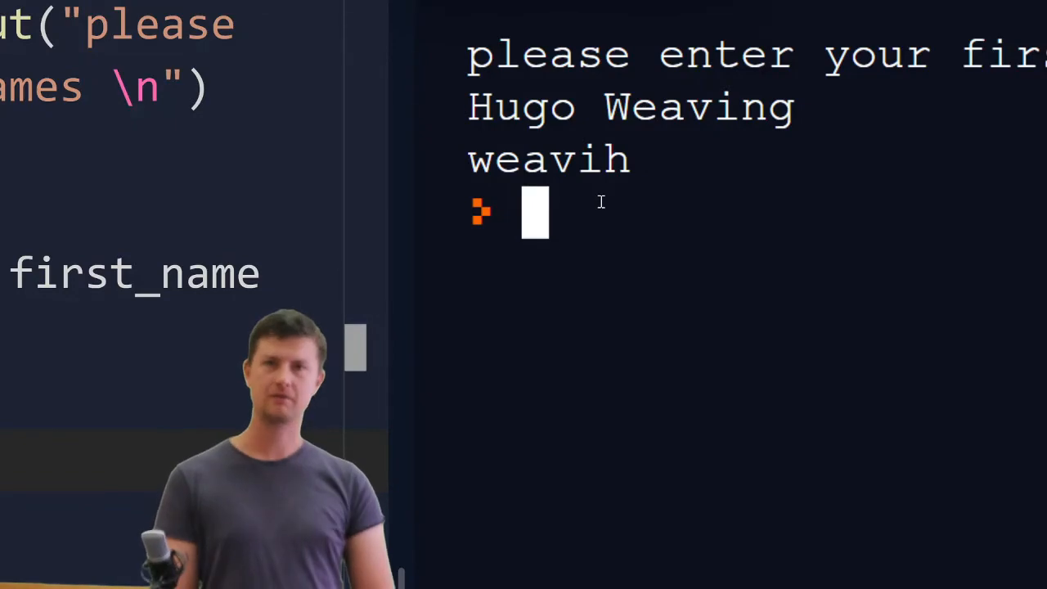